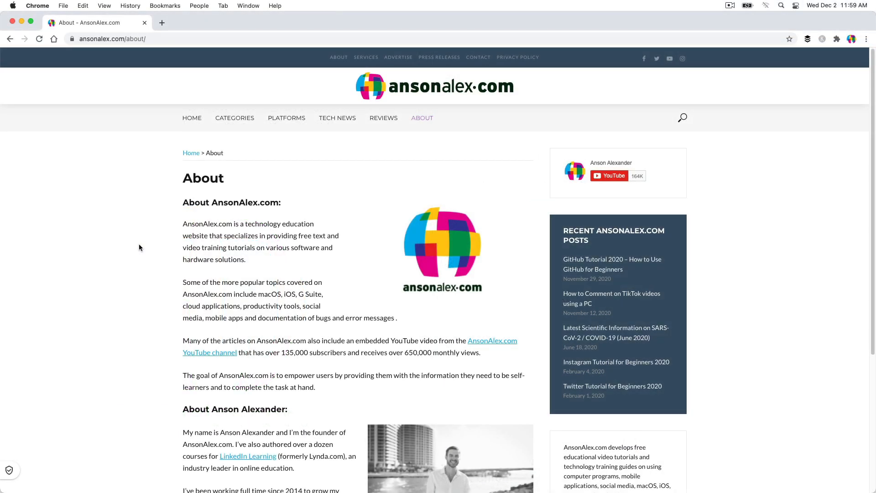
Step: Scroll to the end of the About page and follow the contact mailto link
scroll(down, 3)
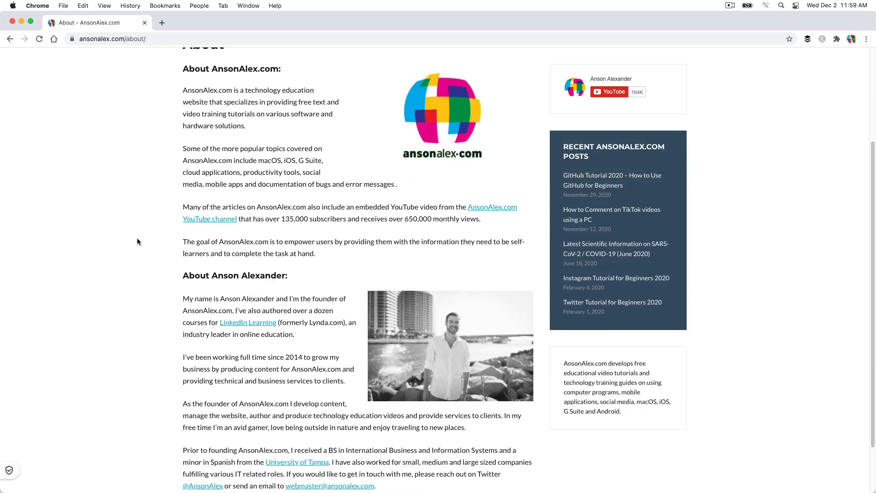
scroll(down, 3)
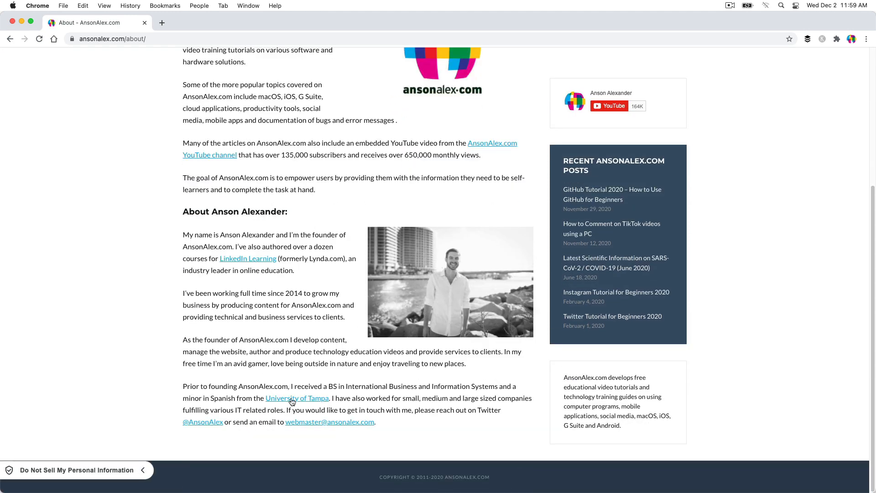
mouse_move(329, 422)
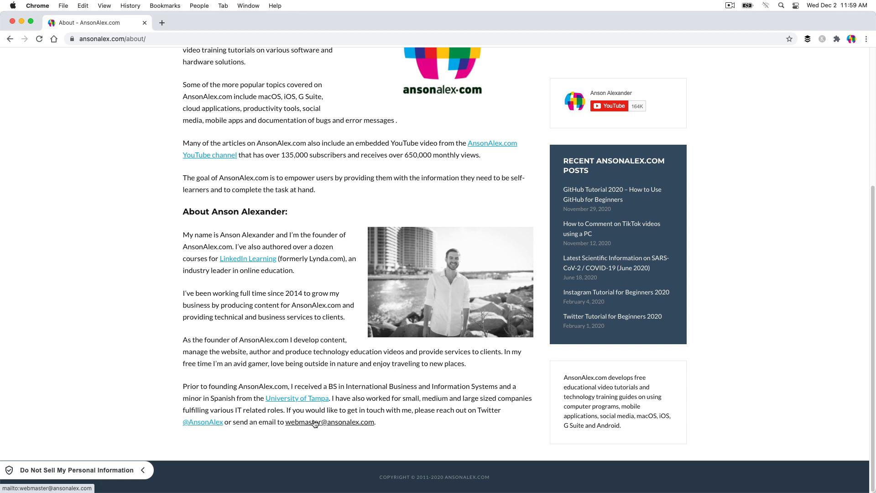
click(329, 422)
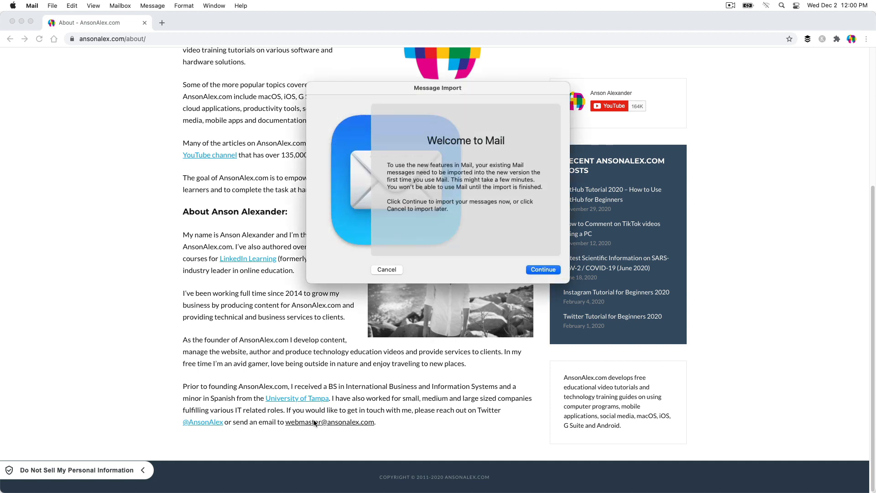
mouse_move(359, 384)
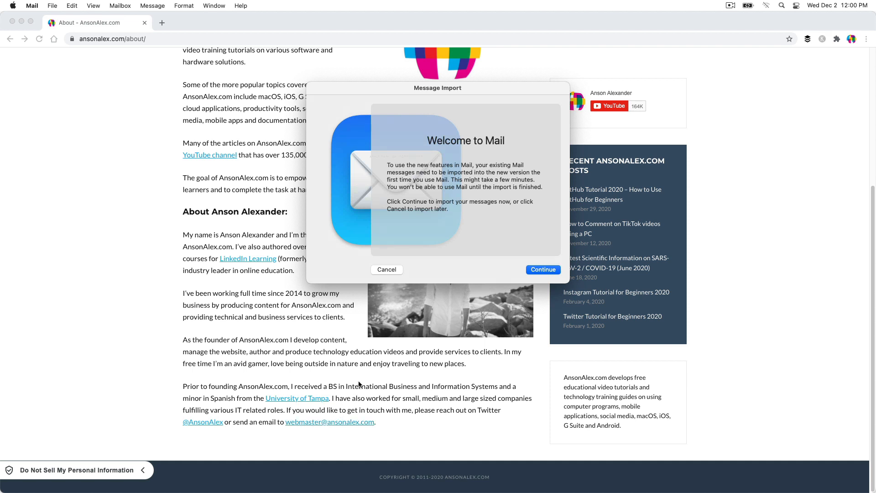
mouse_move(389, 275)
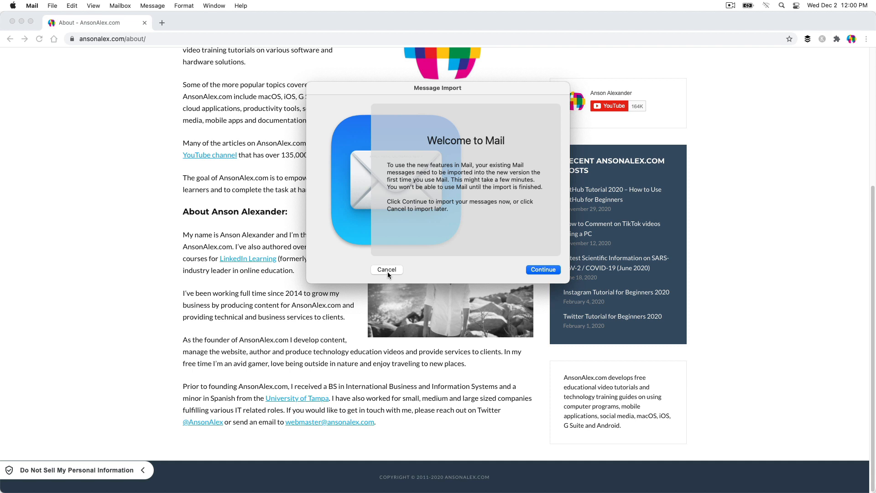
click(386, 269)
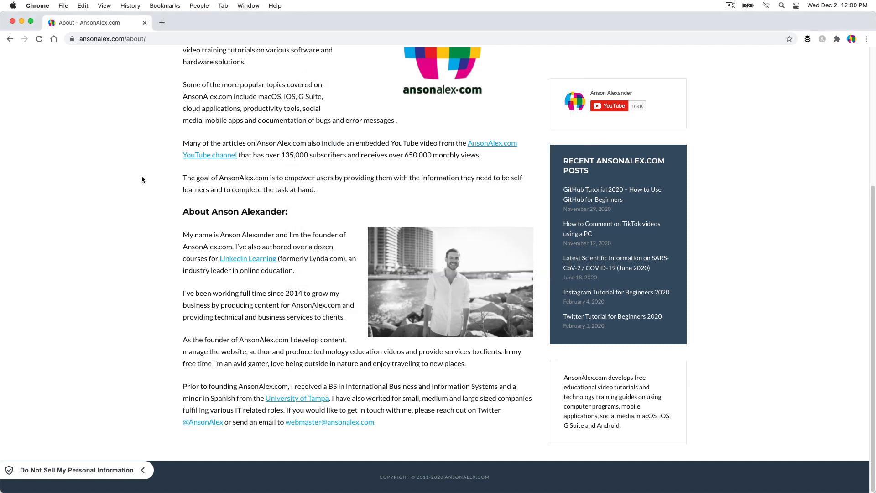
mouse_move(150, 149)
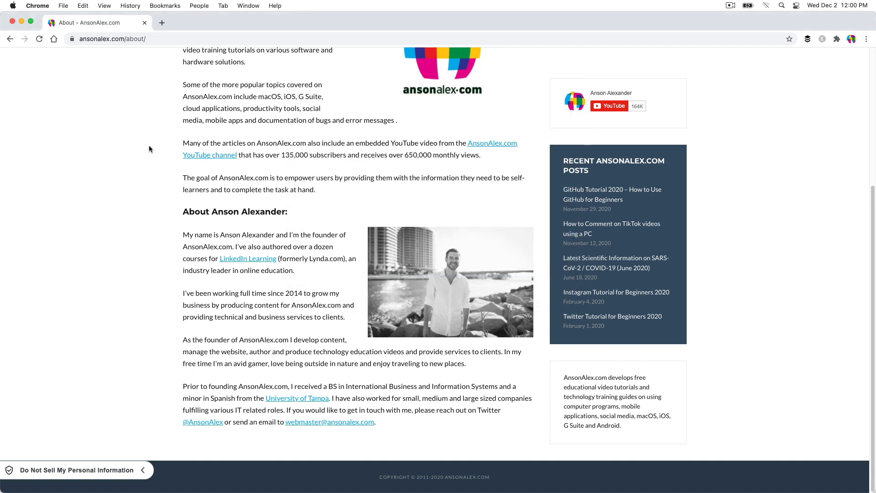
mouse_move(374, 471)
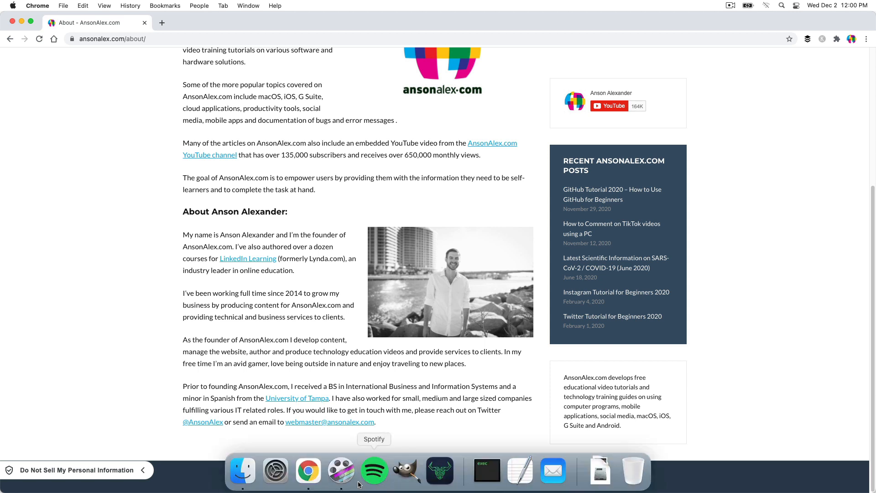
mouse_move(145, 299)
text(mail)
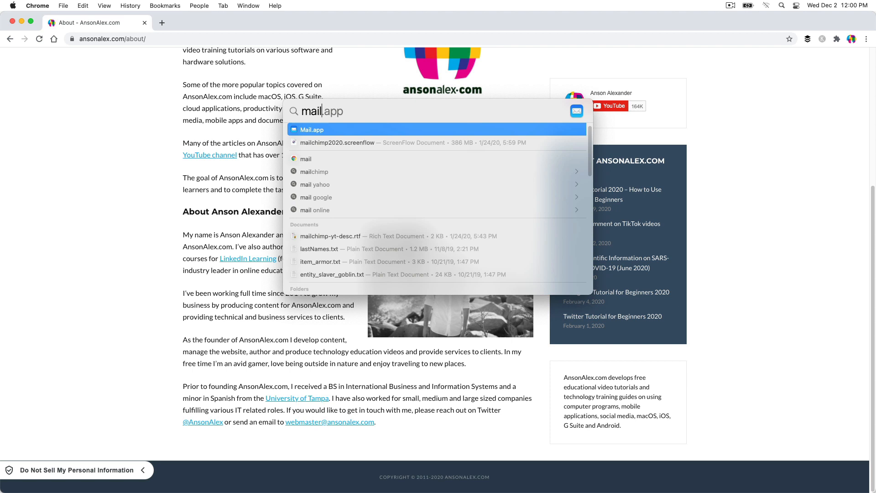
click(311, 130)
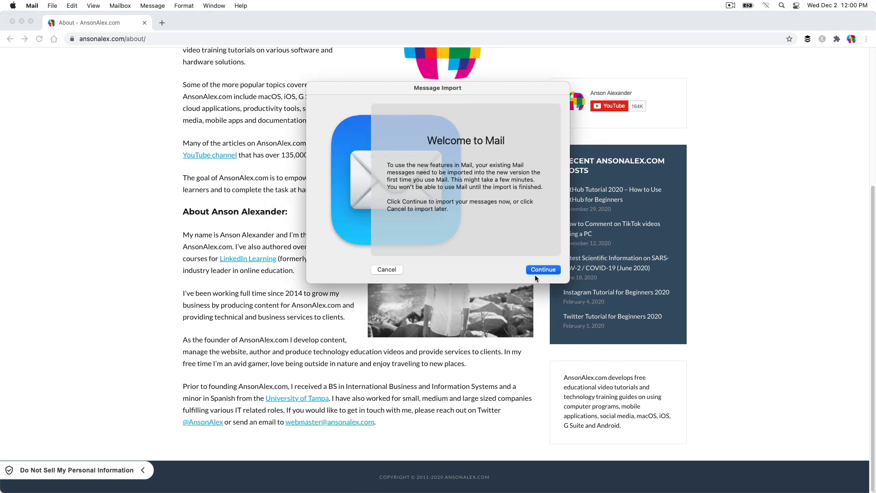
Step: Continue the message import and pick Google as the new account's provider
click(542, 269)
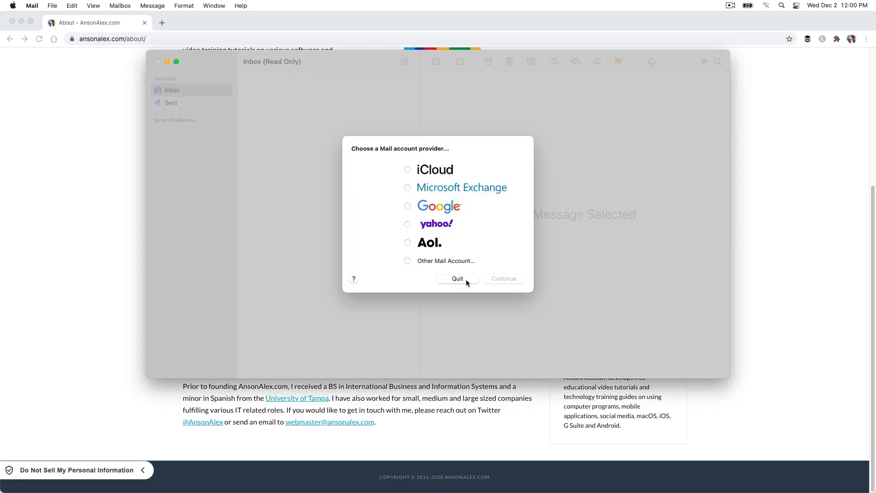
mouse_move(430, 203)
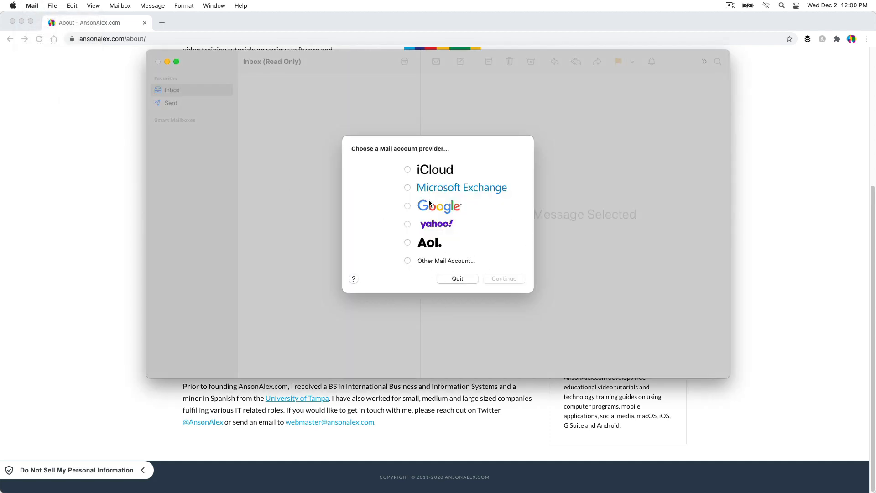
mouse_move(420, 210)
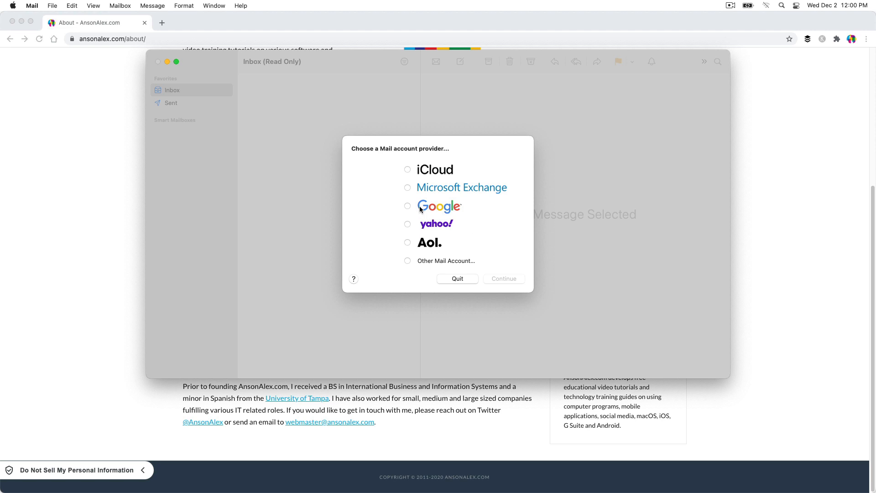
click(409, 206)
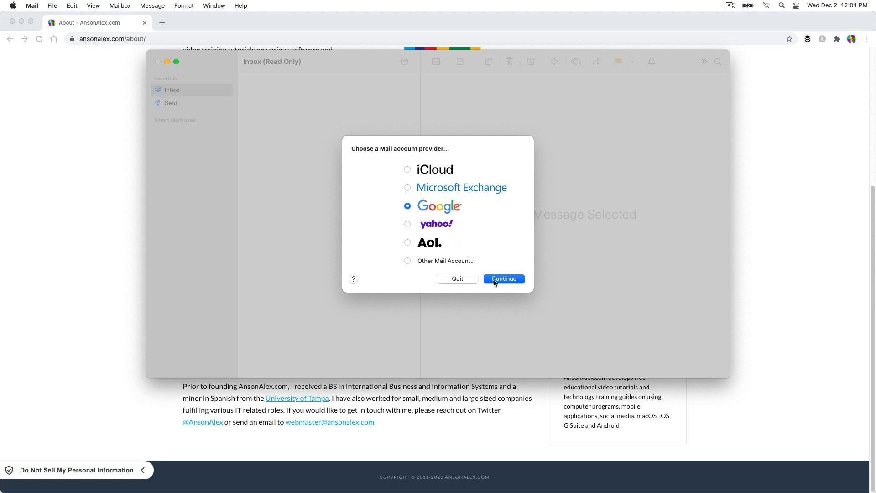
mouse_move(71, 12)
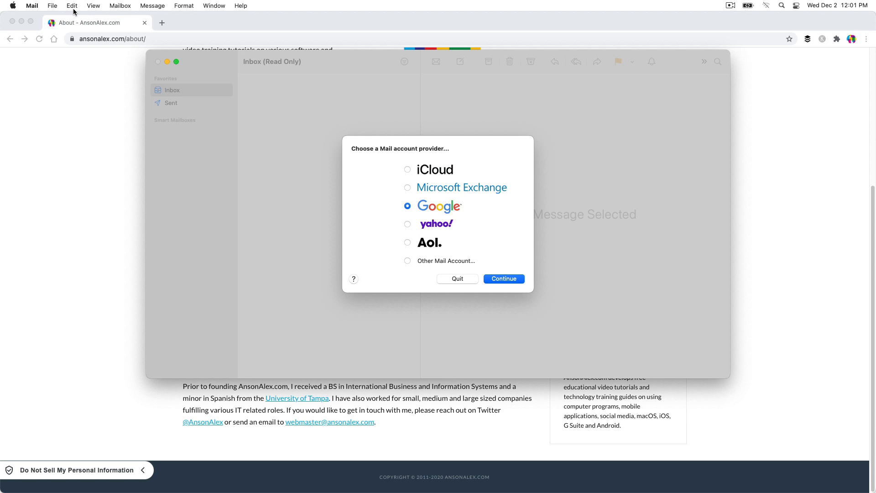
click(31, 5)
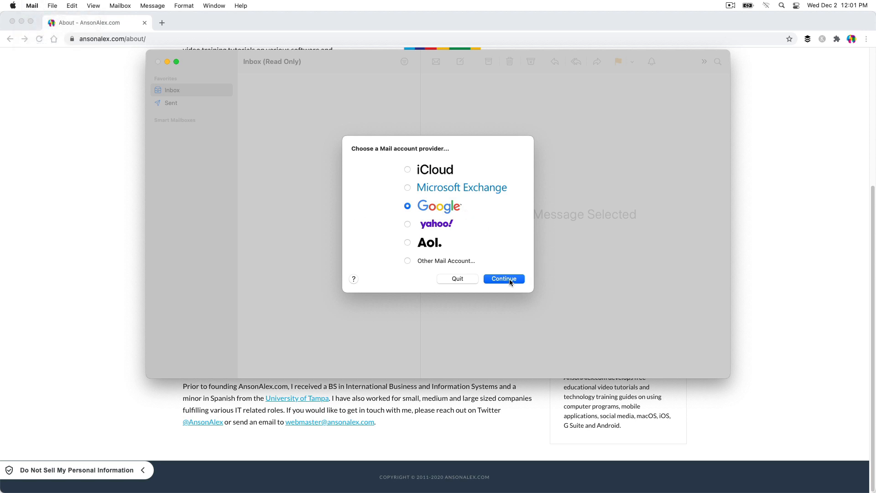
click(503, 278)
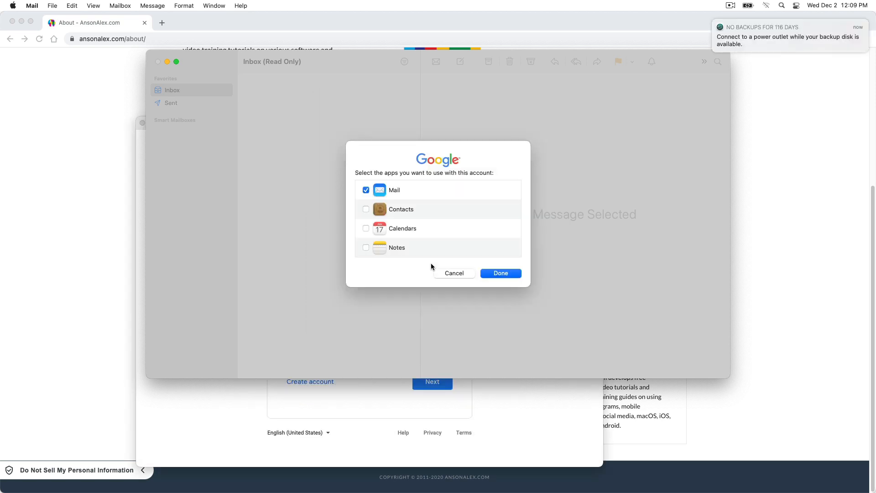
mouse_move(378, 215)
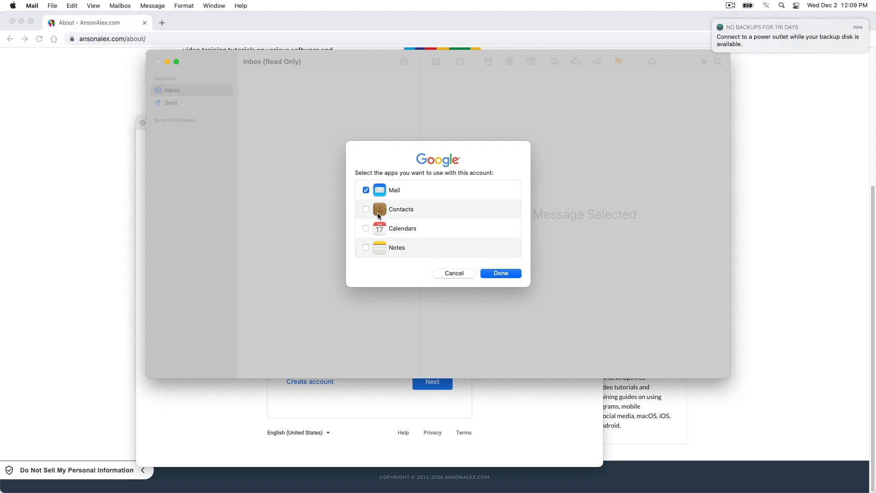
Step: Confirm the Google account with only Mail enabled and click Done
click(367, 190)
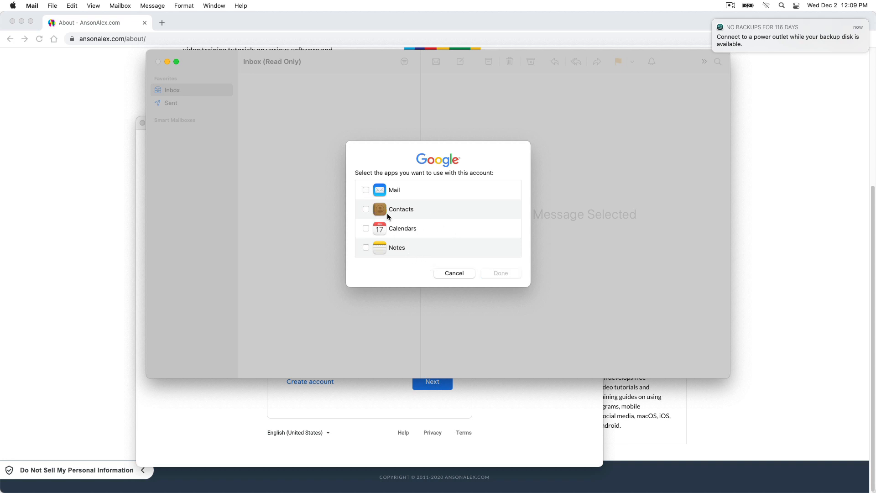
click(366, 190)
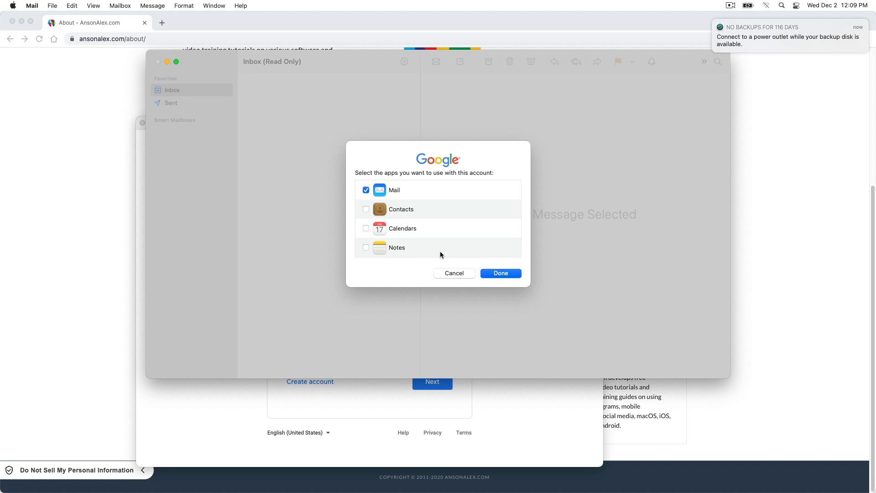
click(500, 274)
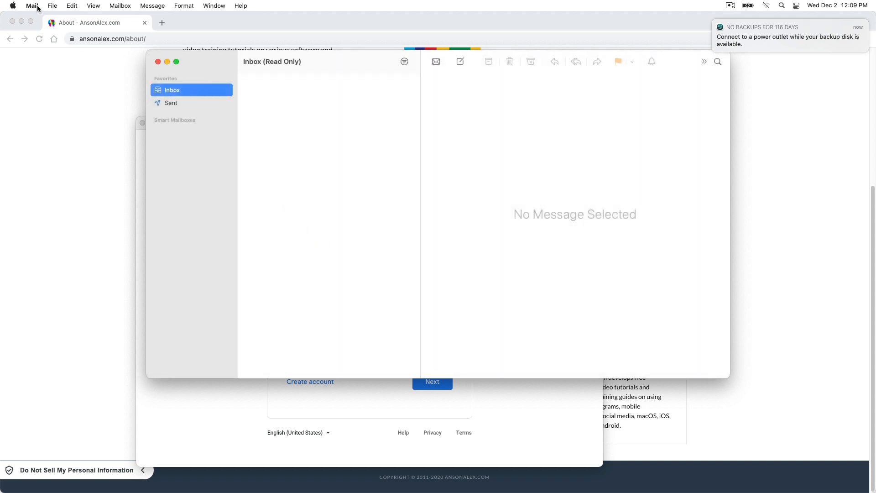
Step: Set Google Chrome.app as the default email reader in Mail's General preferences
click(32, 5)
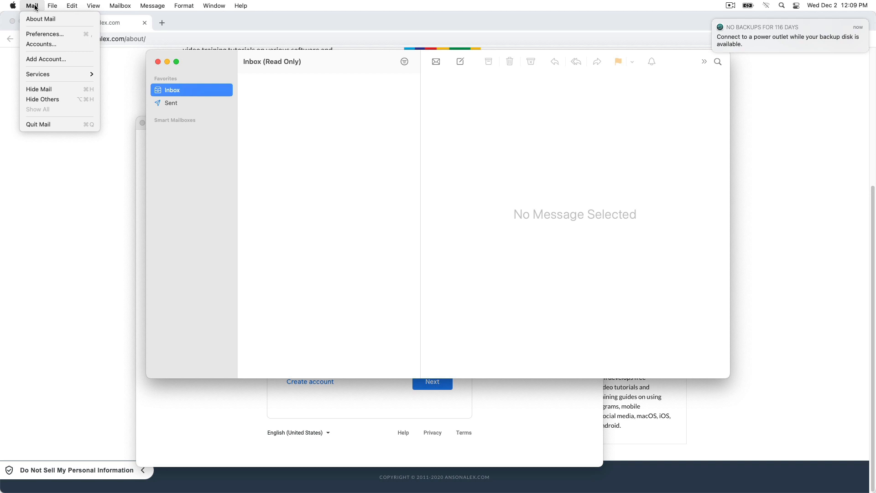
mouse_move(45, 33)
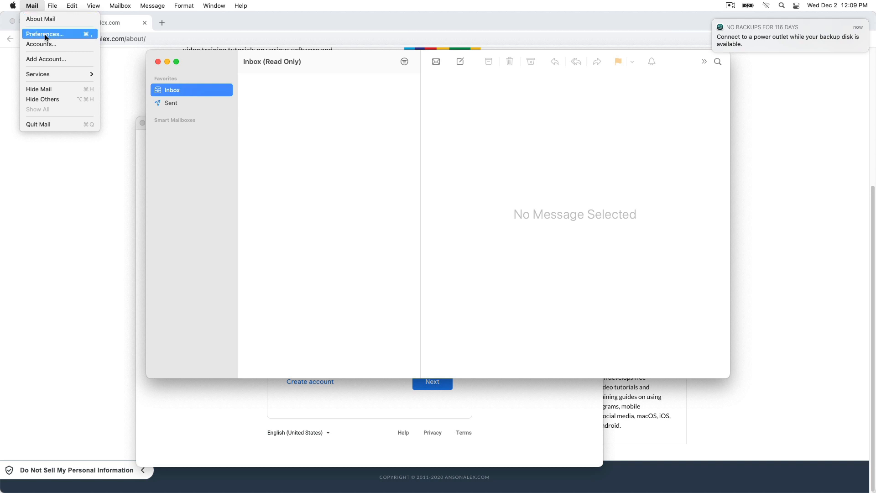
click(44, 33)
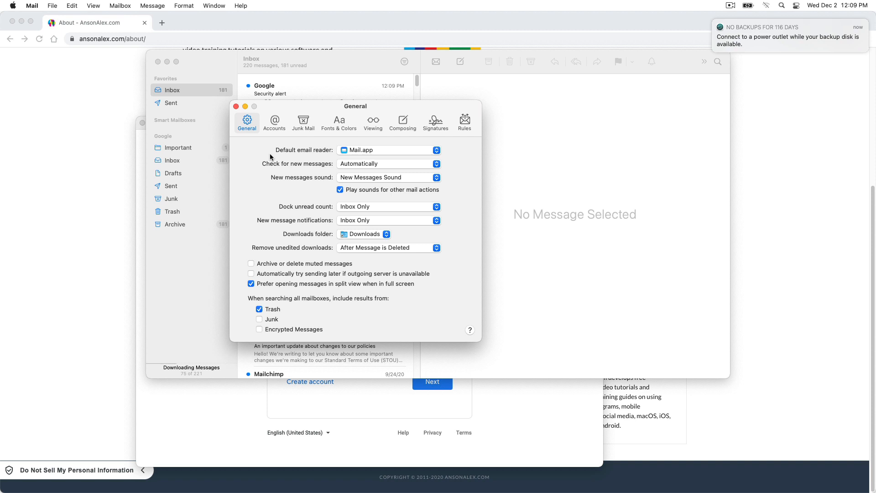
mouse_move(301, 158)
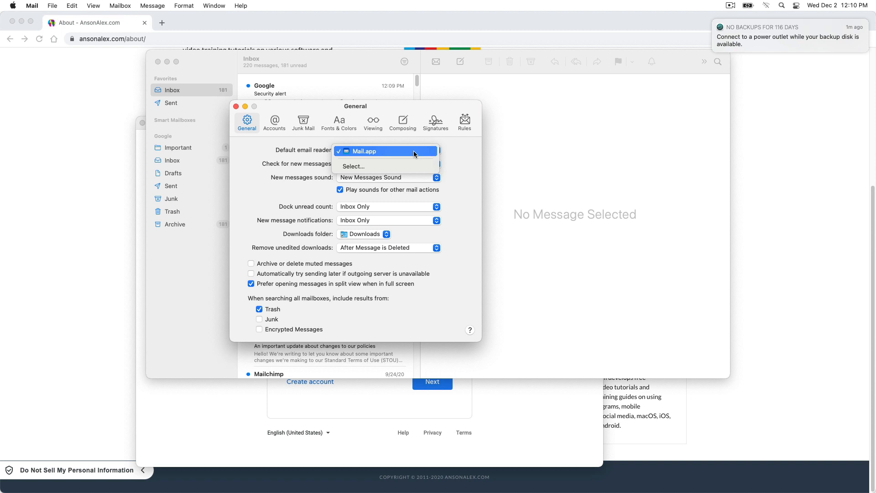
mouse_move(412, 166)
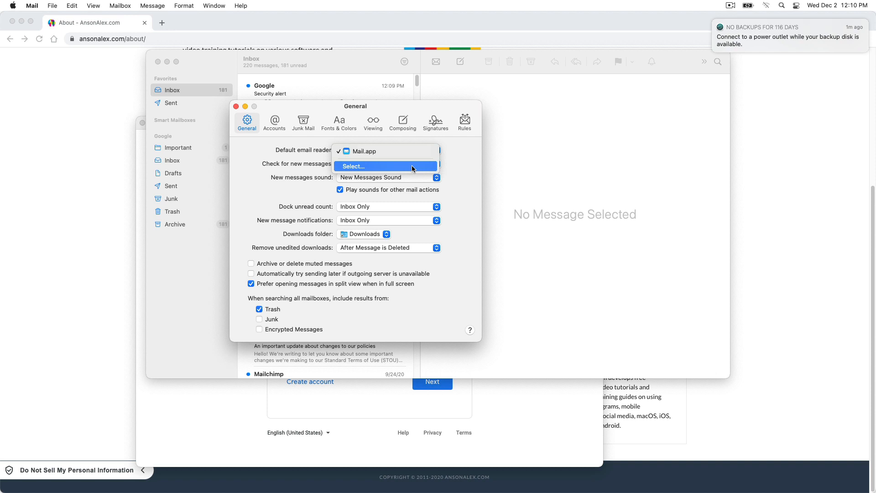
click(386, 151)
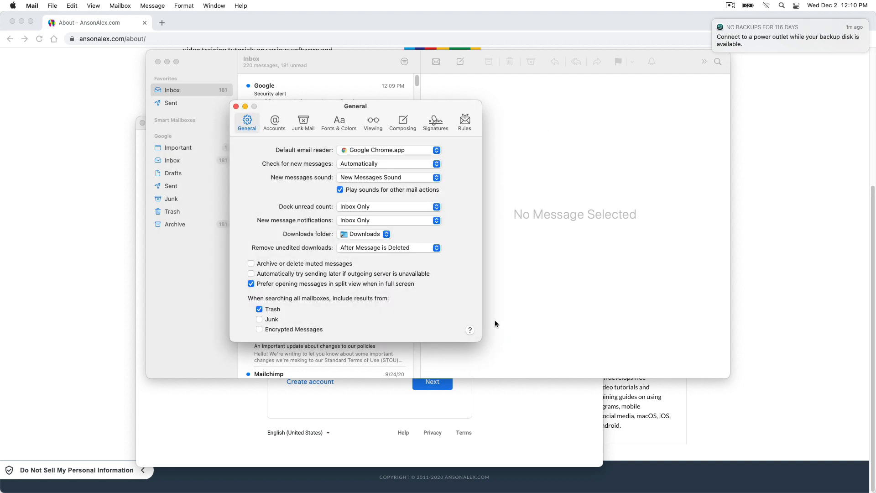
mouse_move(237, 107)
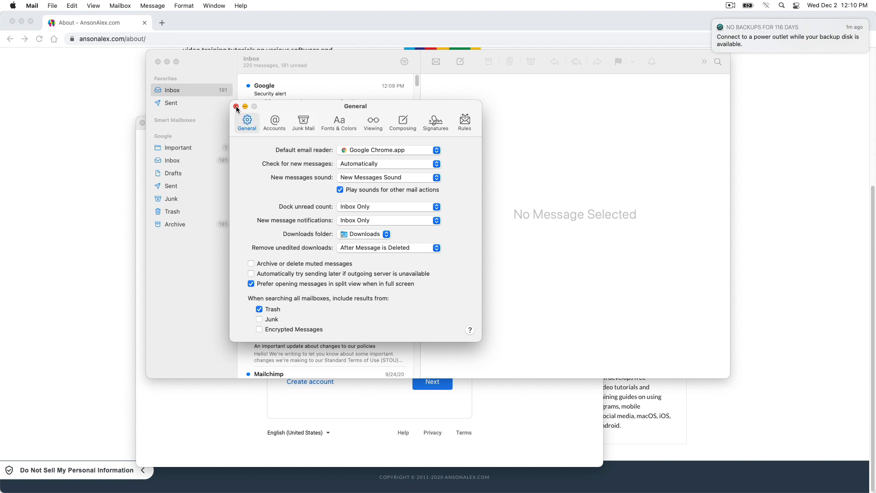
Step: Close Mail's Preferences, quit Mail, and close the private sign-in window
click(237, 108)
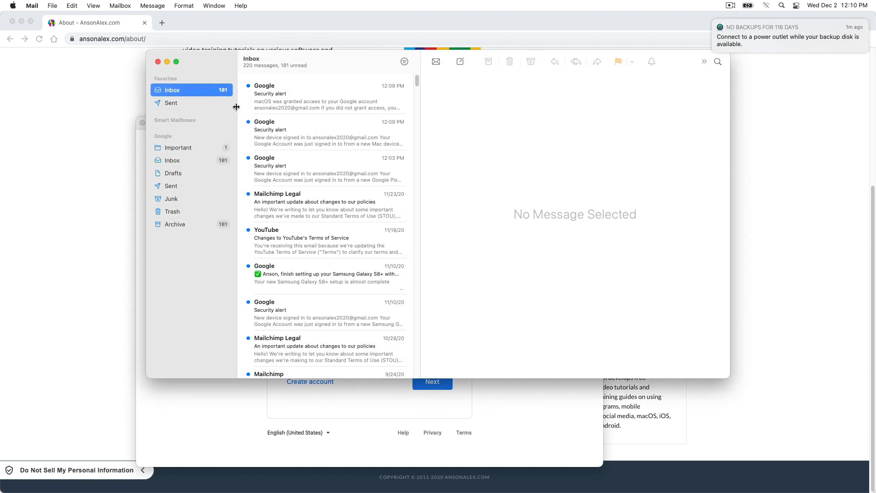
click(32, 6)
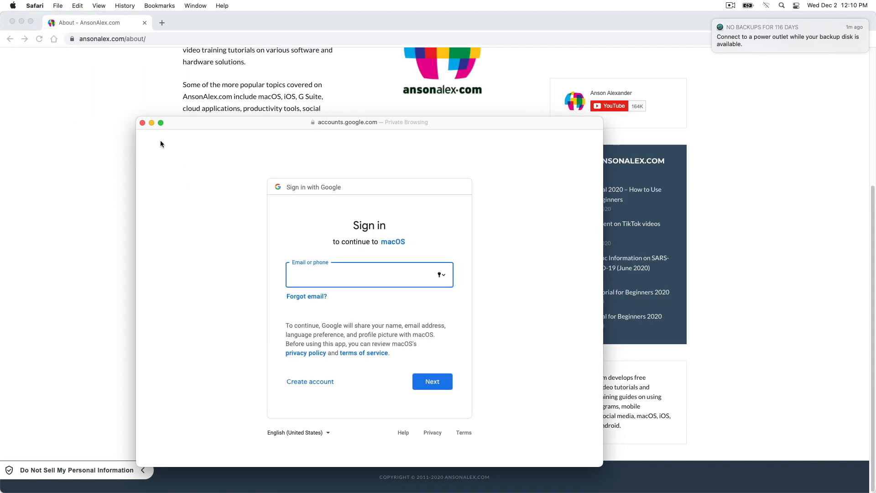
click(143, 122)
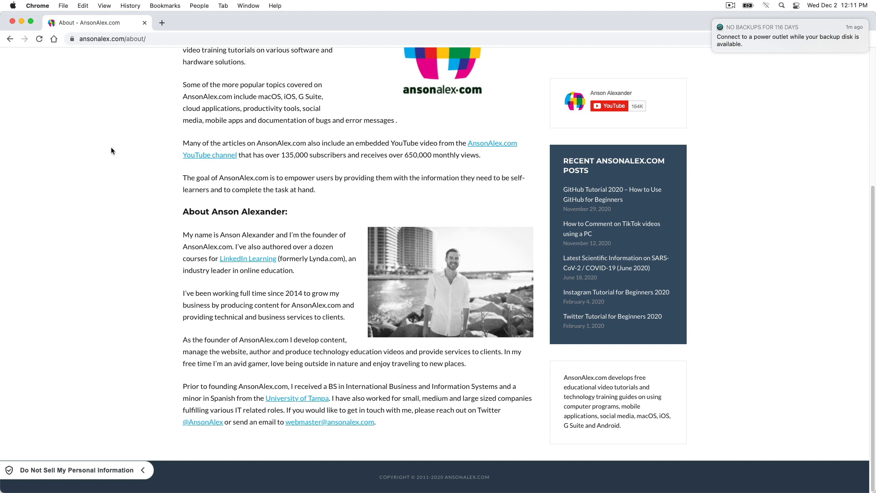
mouse_move(77, 78)
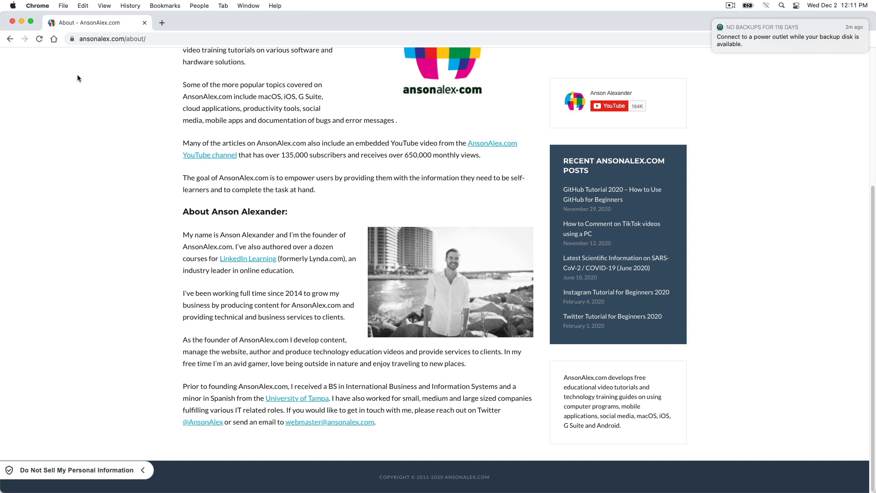
Step: Open Chrome's Settings page through Chrome > Preferences…
click(38, 6)
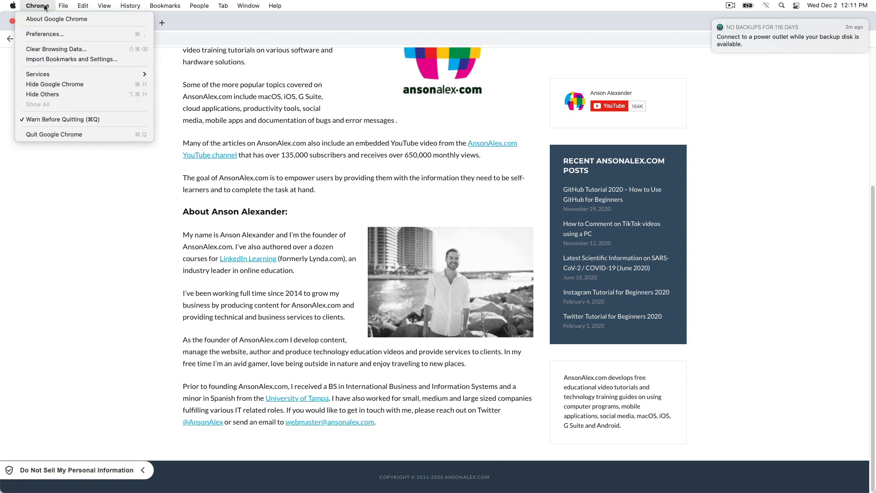
mouse_move(44, 34)
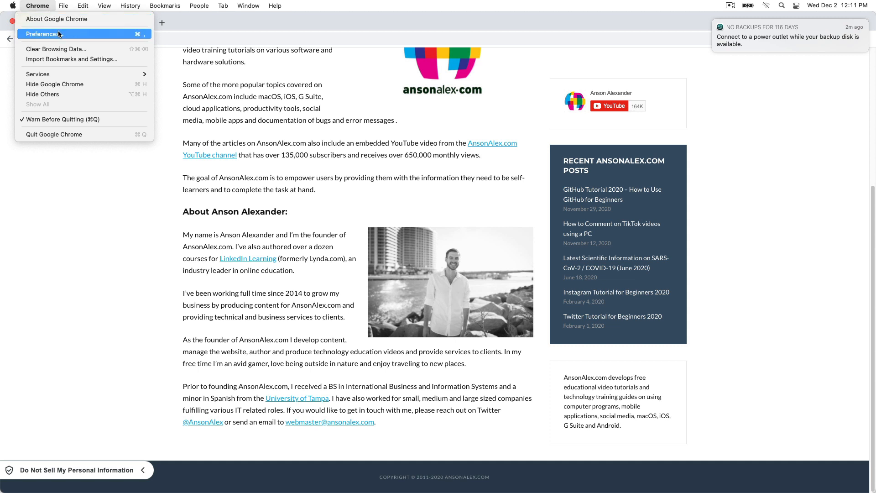
click(42, 33)
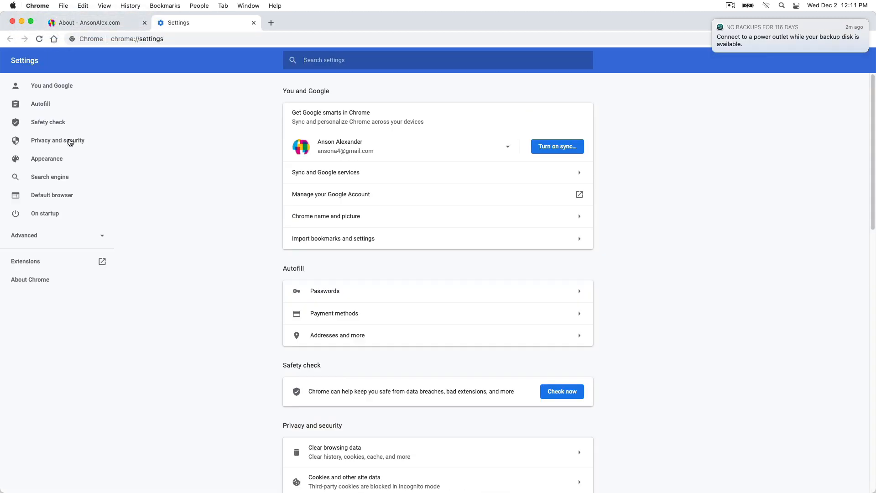
Step: Go through Privacy and security, Site Settings and Additional permissions to the Handlers page
click(58, 140)
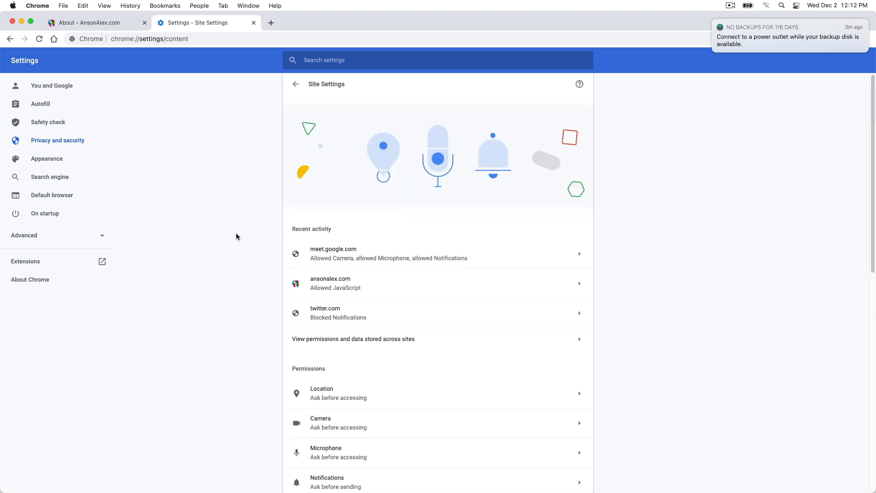
scroll(down, 3)
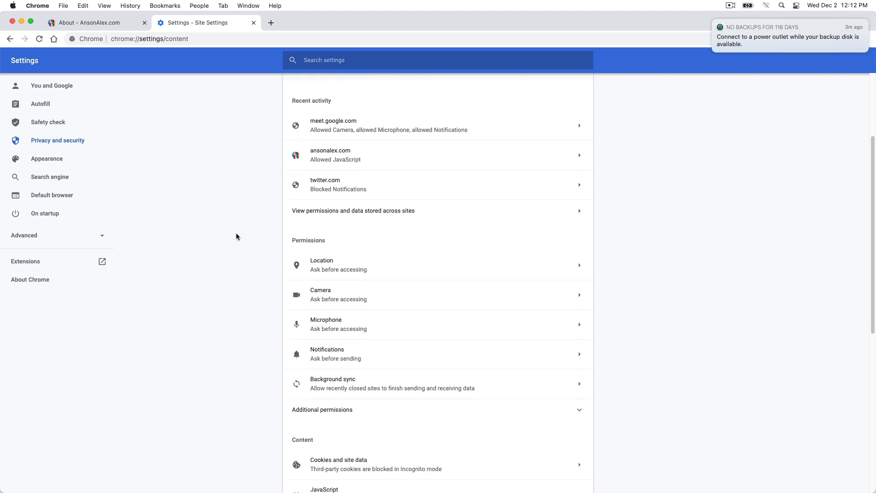
mouse_move(318, 386)
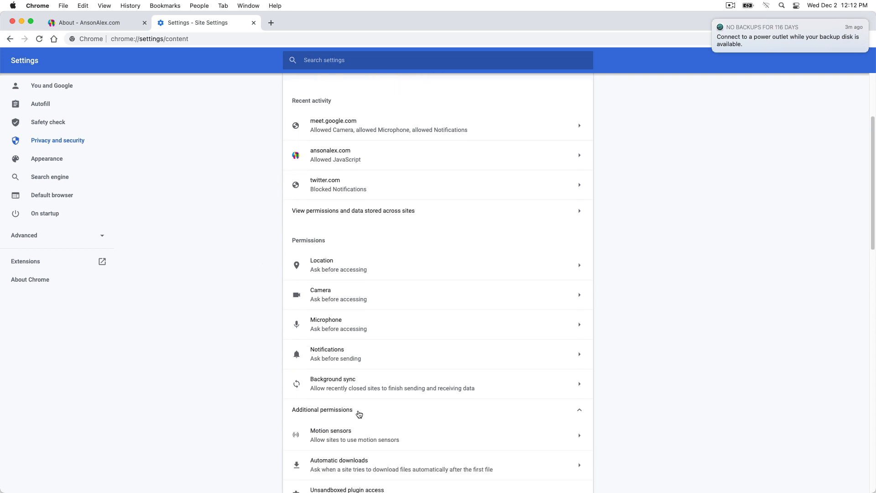
scroll(down, 3)
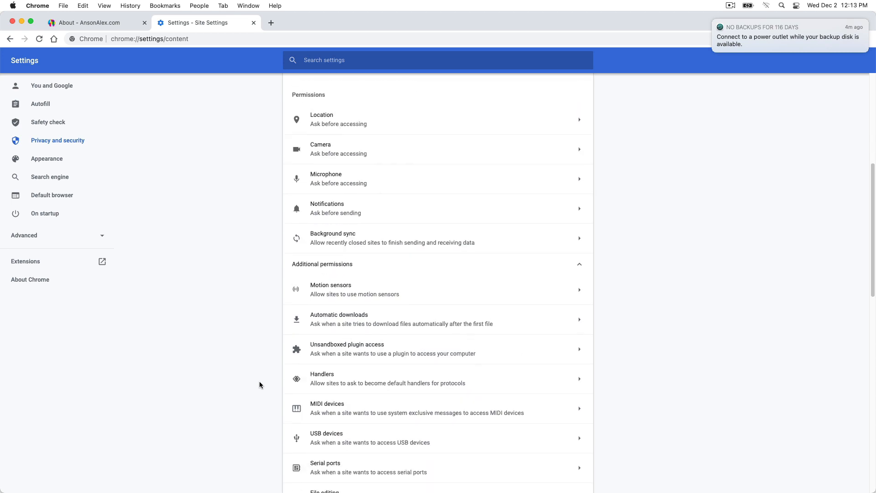
mouse_move(353, 381)
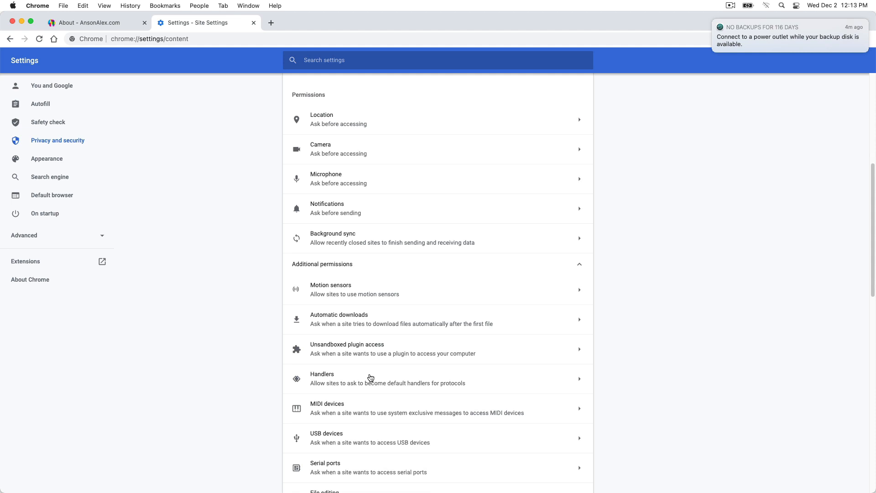
click(388, 378)
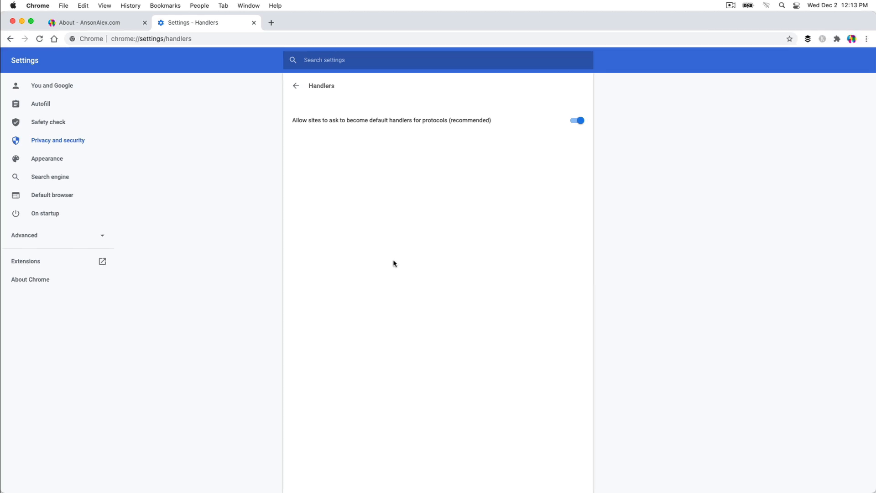
mouse_move(426, 166)
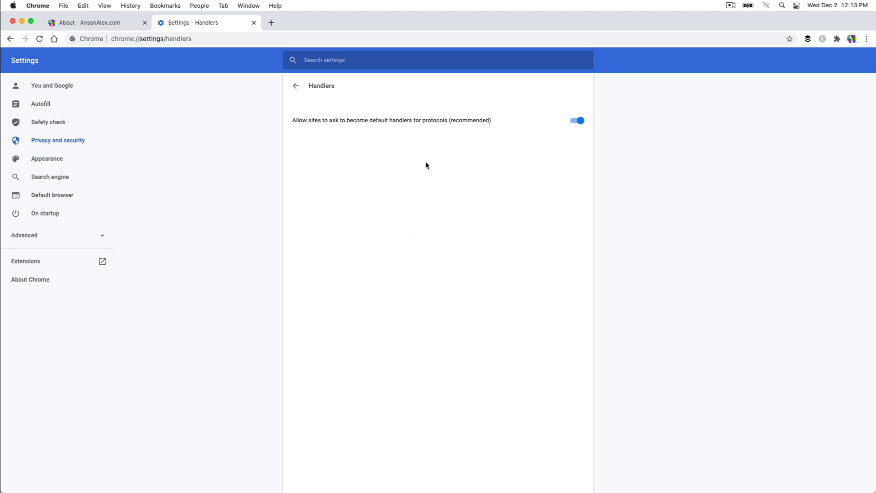
mouse_move(396, 199)
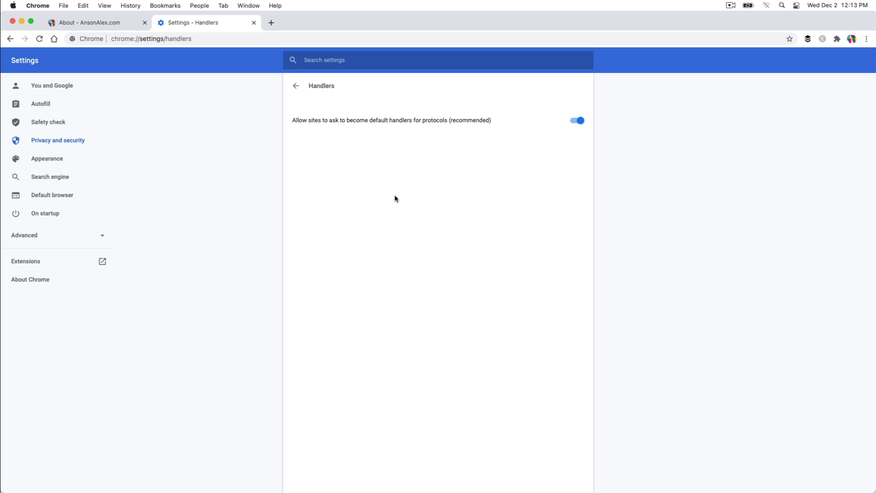
mouse_move(404, 192)
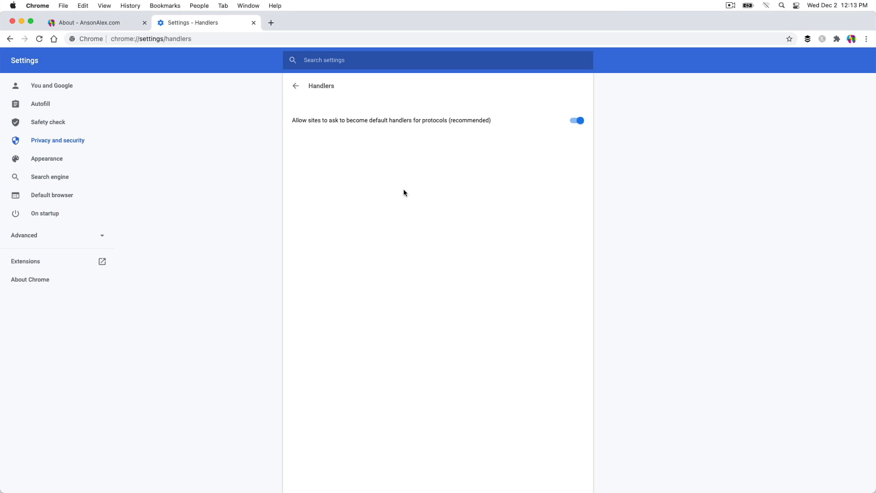
mouse_move(542, 162)
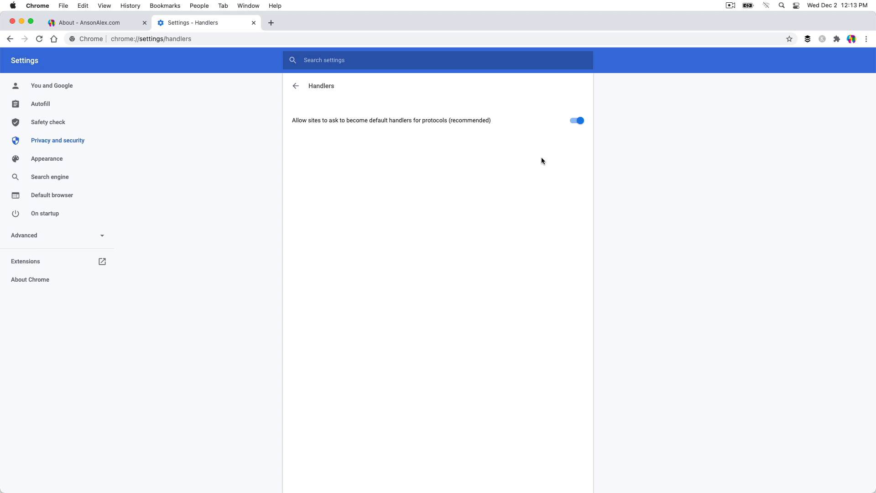
mouse_move(504, 134)
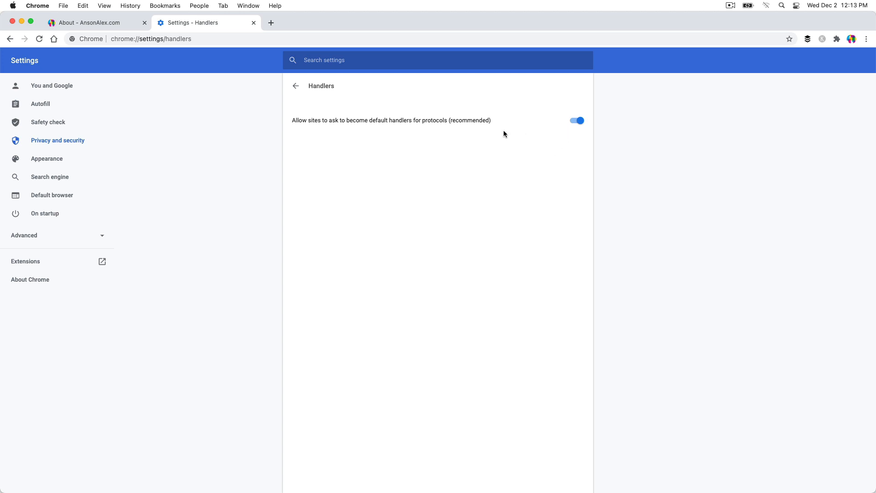
mouse_move(364, 131)
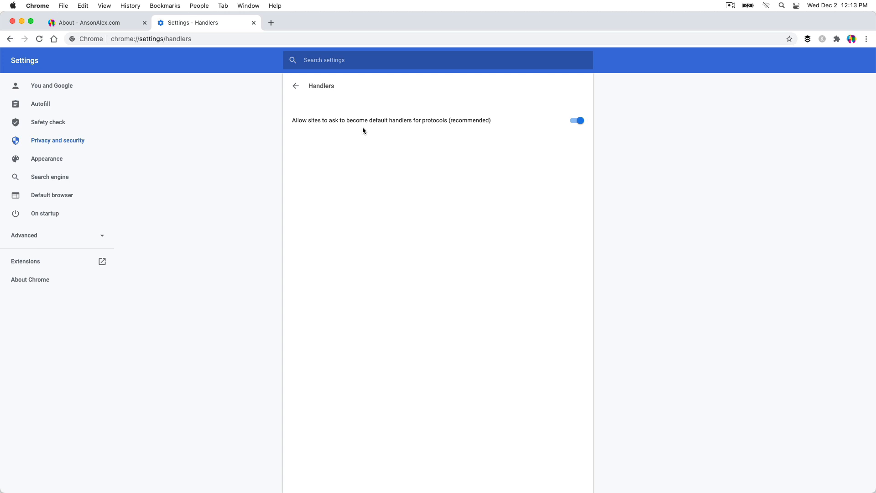
mouse_move(403, 131)
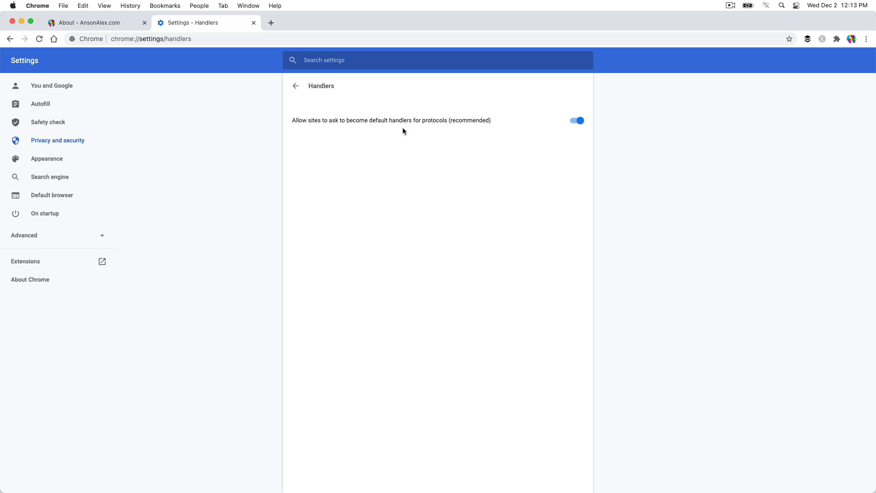
mouse_move(271, 23)
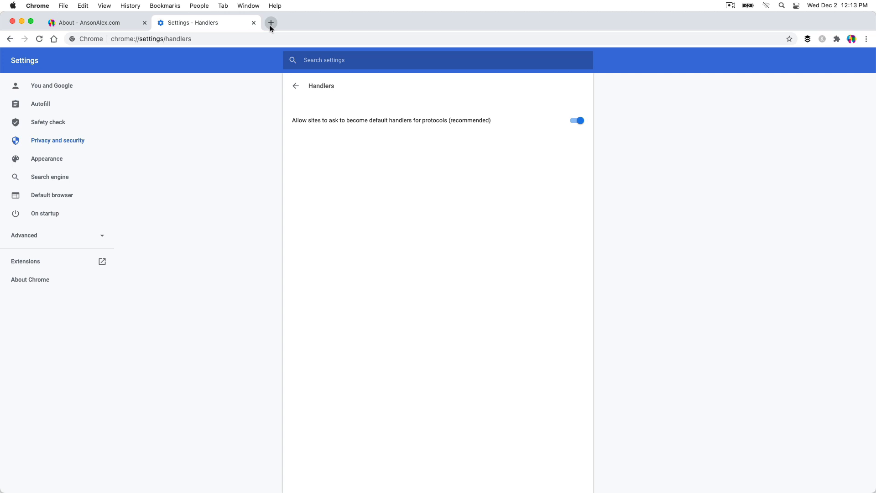
Step: Load mail.google.com in a new browser tab
click(271, 23)
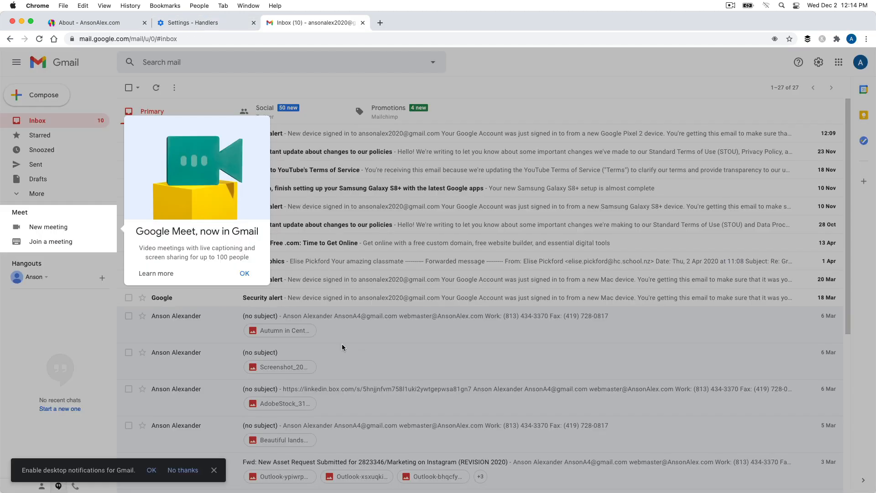
Step: Dismiss the Google Meet popup and allow mail.google.com to open email links
click(244, 273)
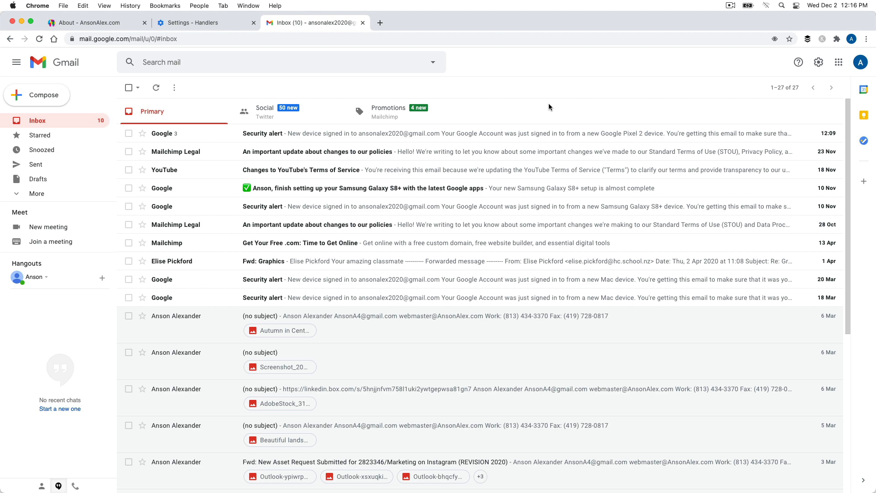
mouse_move(669, 82)
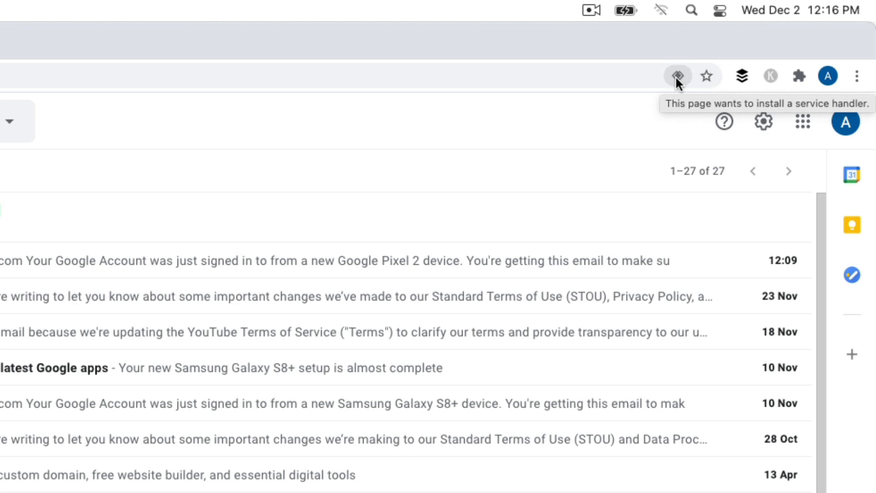
click(677, 75)
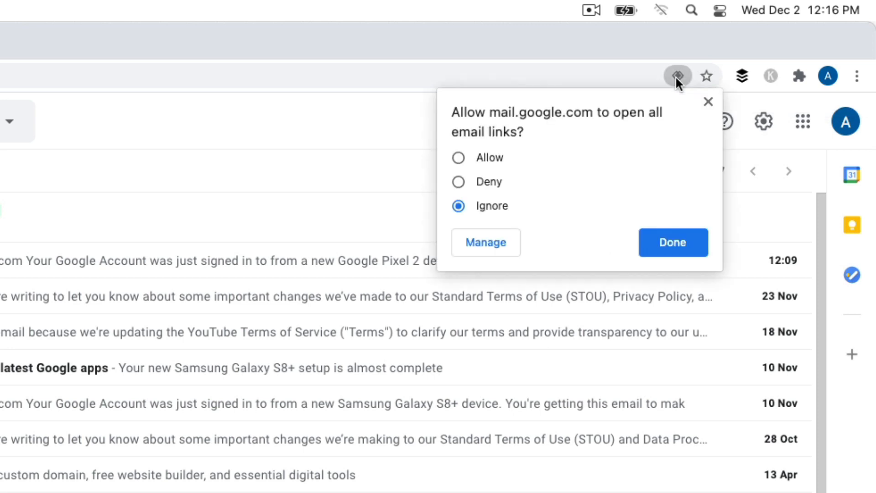
mouse_move(458, 182)
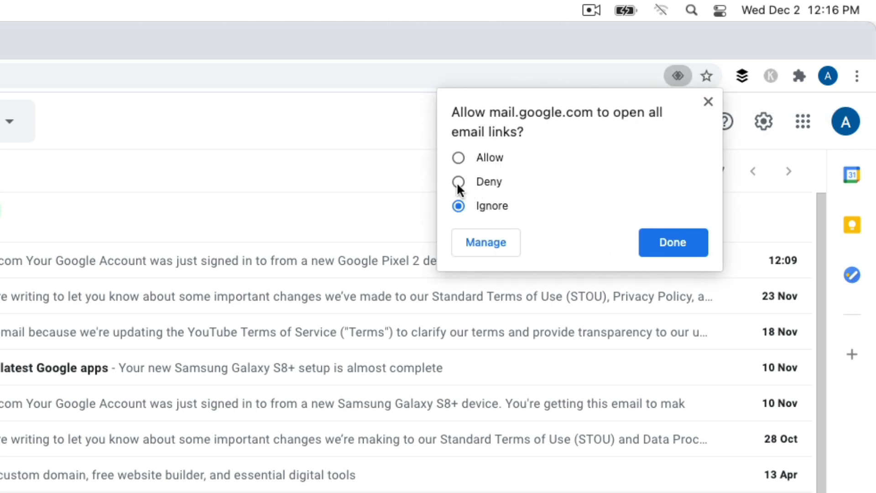
click(458, 182)
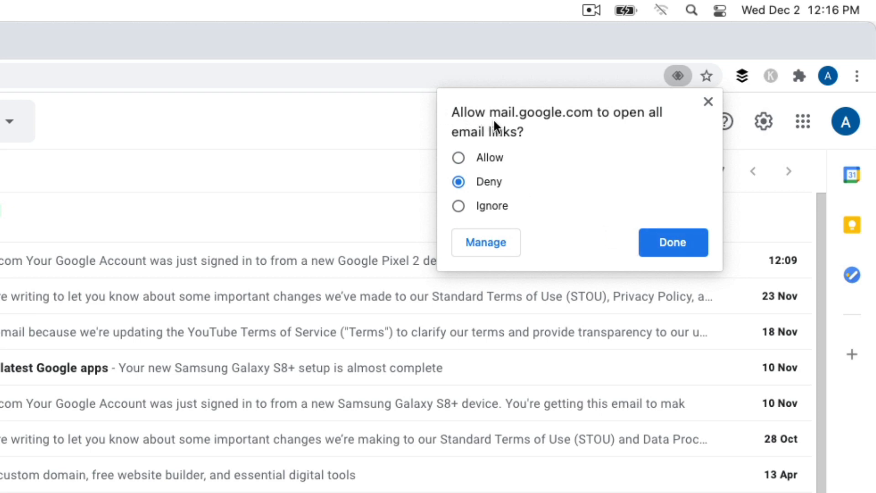
mouse_move(544, 153)
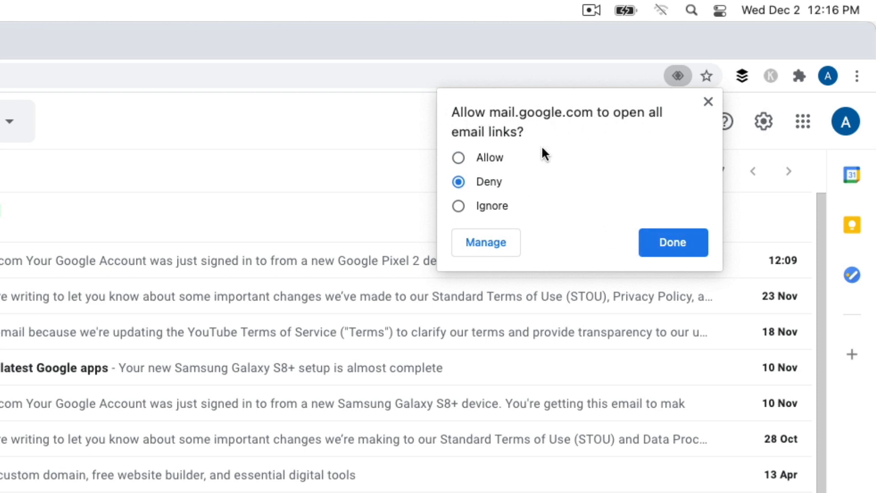
click(673, 242)
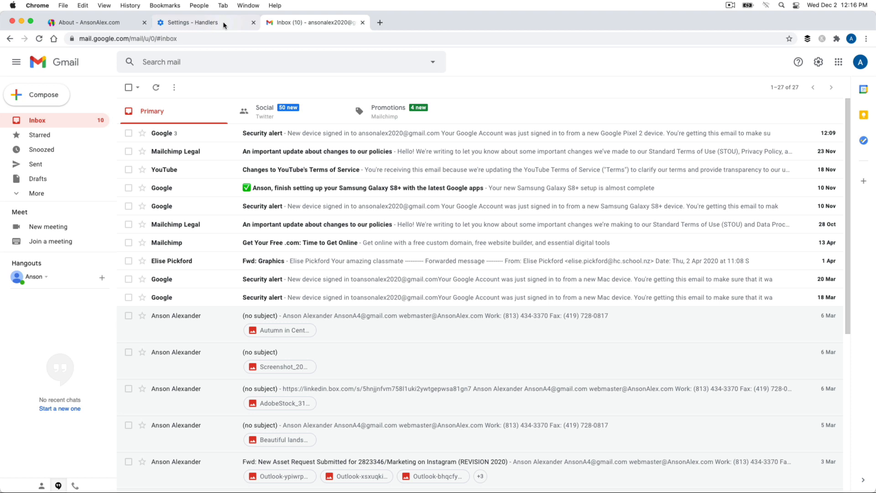
click(193, 22)
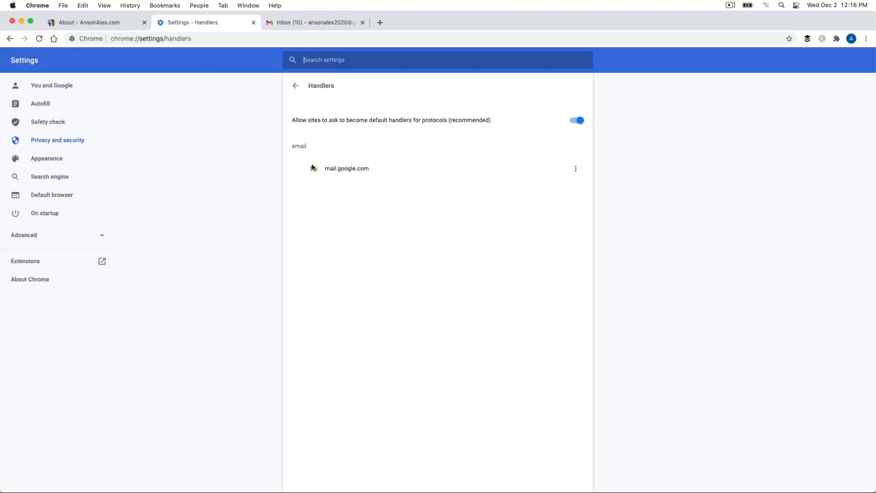
mouse_move(332, 158)
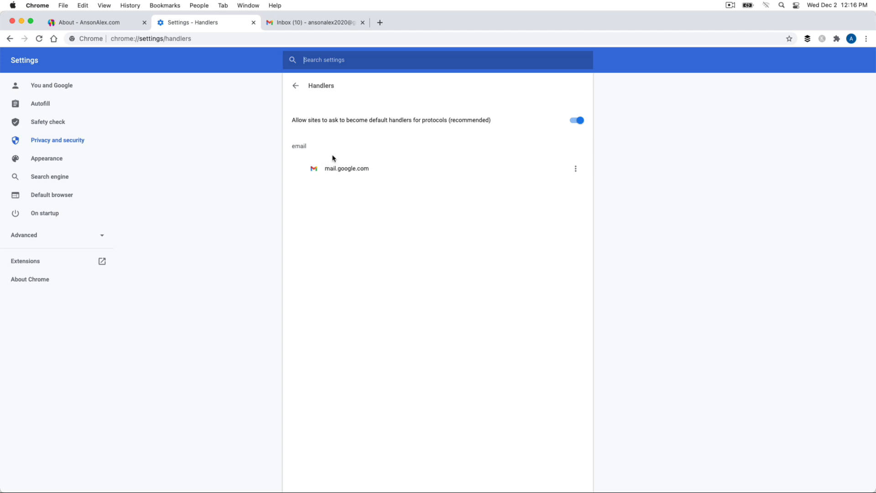
mouse_move(316, 148)
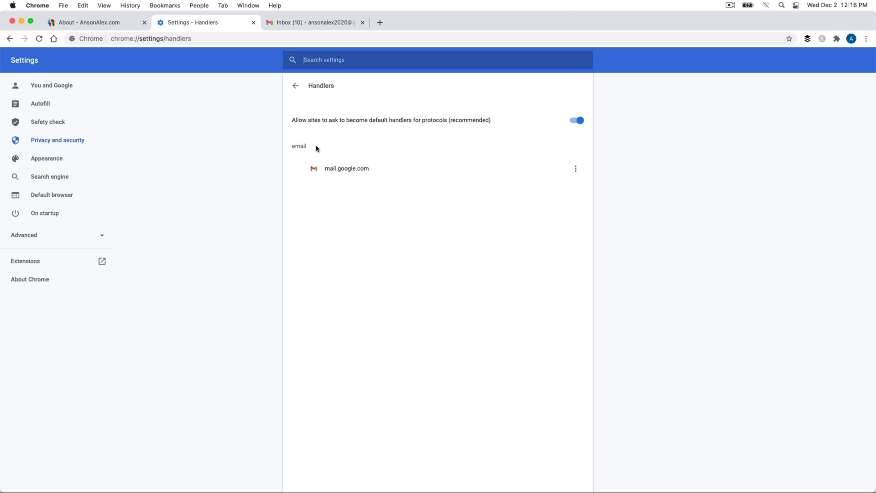
mouse_move(575, 168)
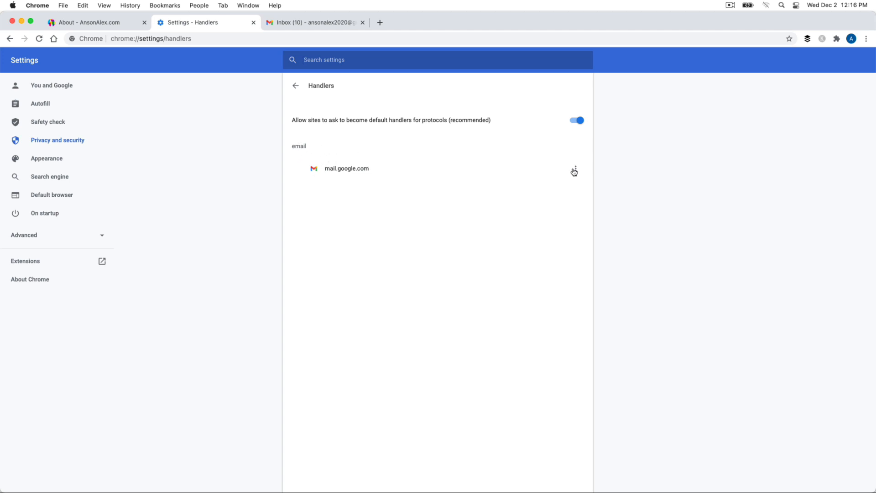
Step: Choose Set as default for mail.google.com in its ⋮ menu on the Handlers page
click(574, 170)
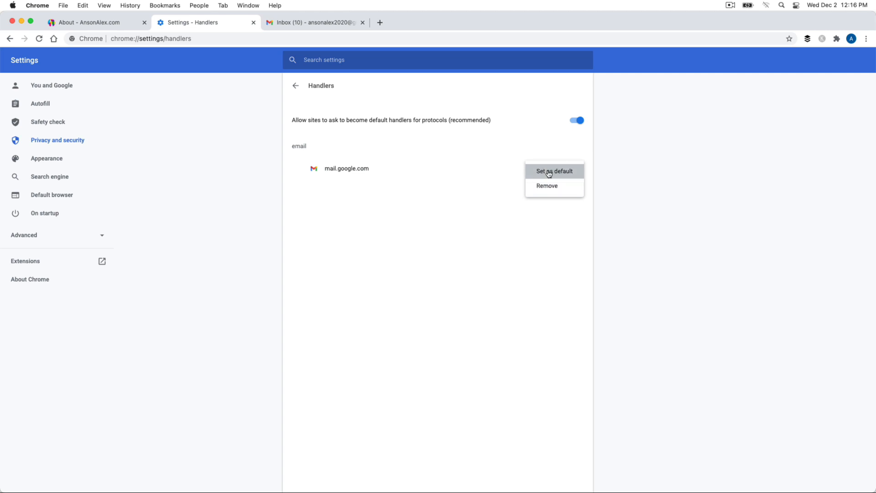
click(554, 171)
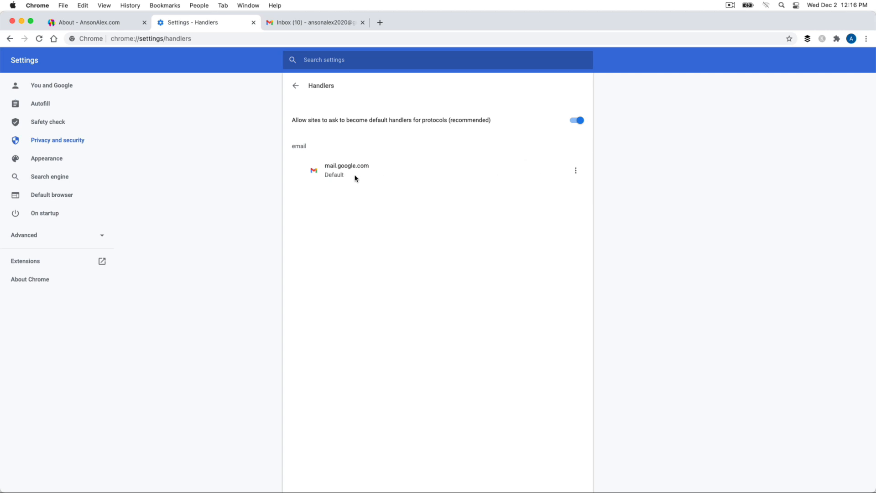
double_click(333, 175)
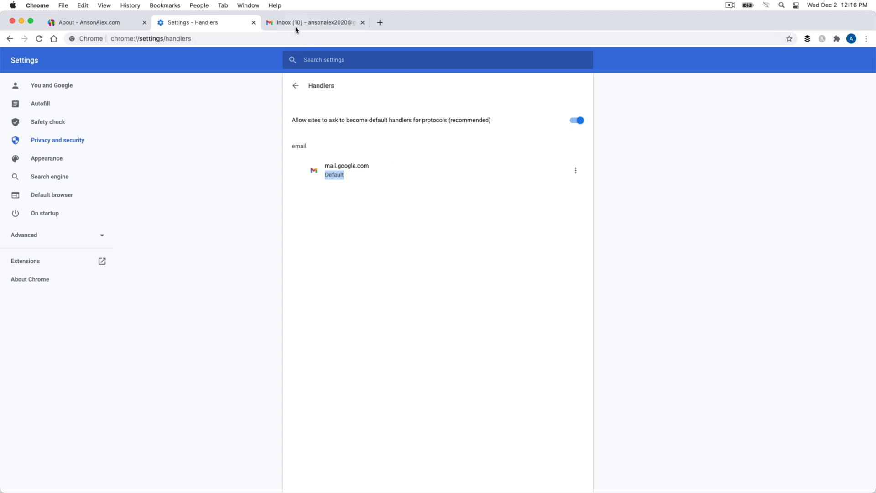
click(313, 23)
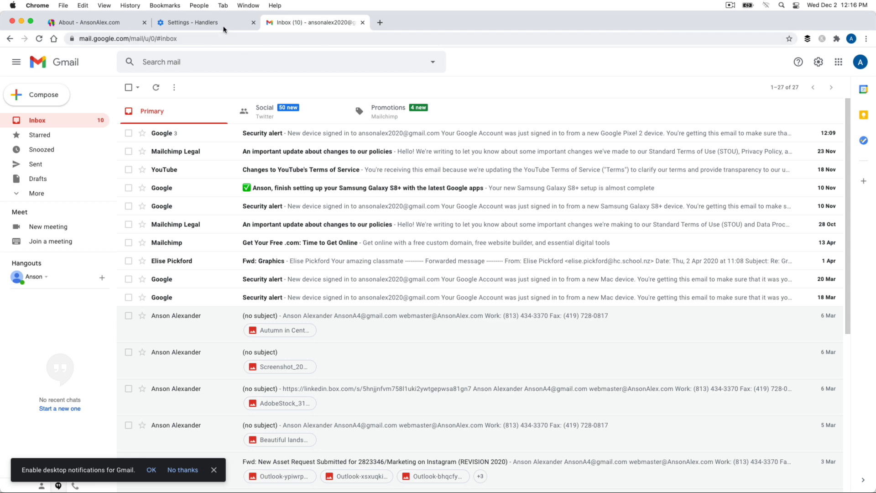
click(194, 23)
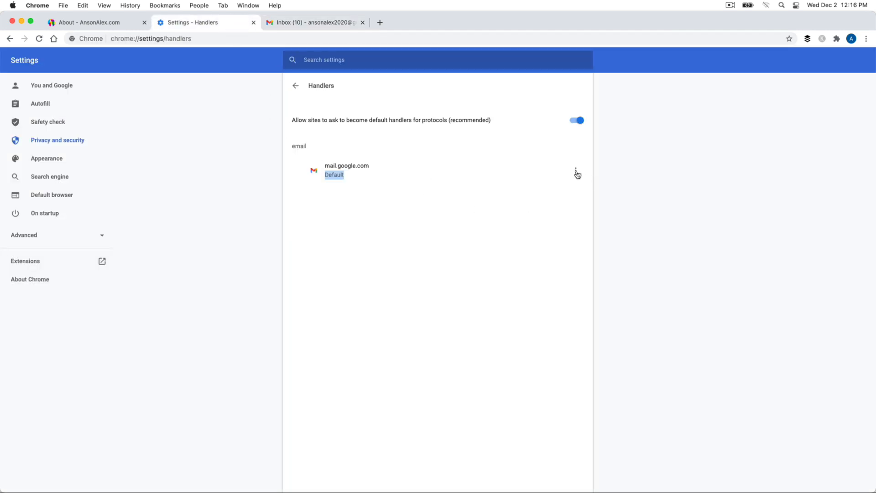
Step: On the AnsonAlex About page, follow the webmaster email link to open a Gmail compose window
click(89, 23)
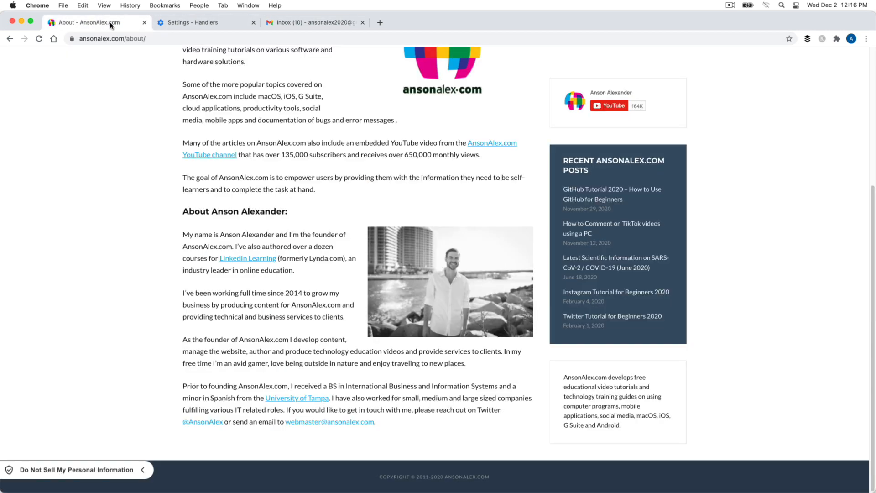
mouse_move(333, 422)
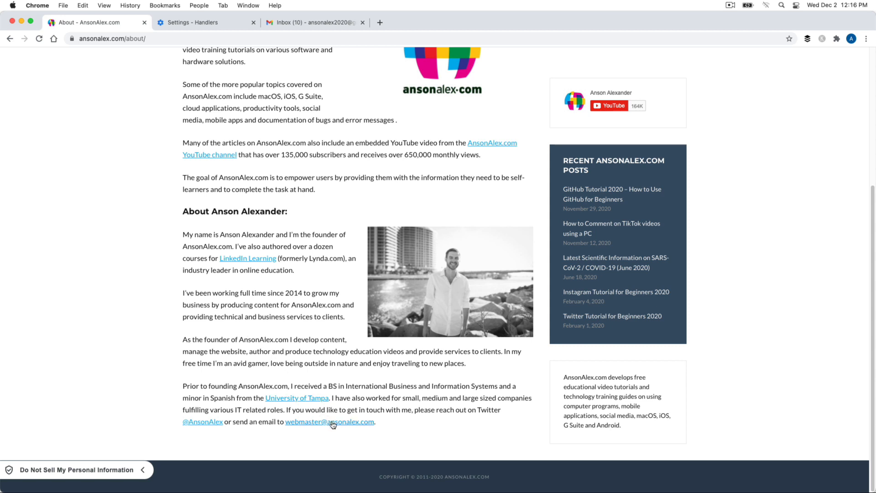
click(329, 421)
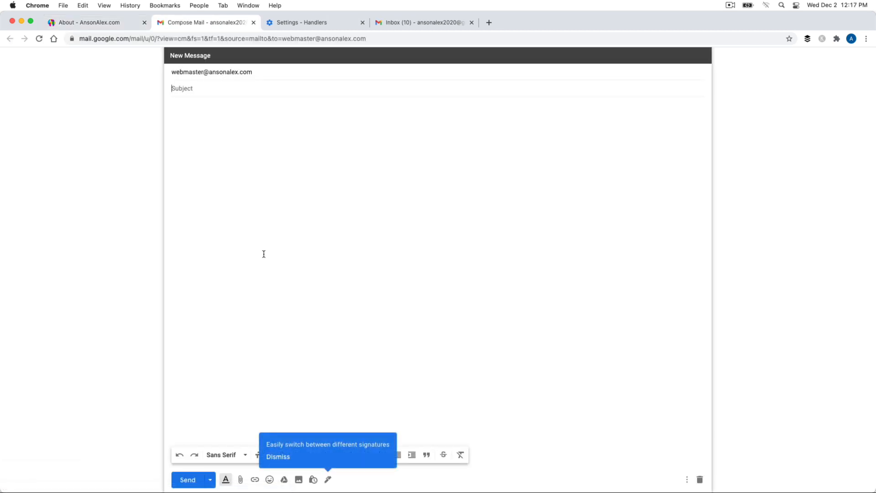